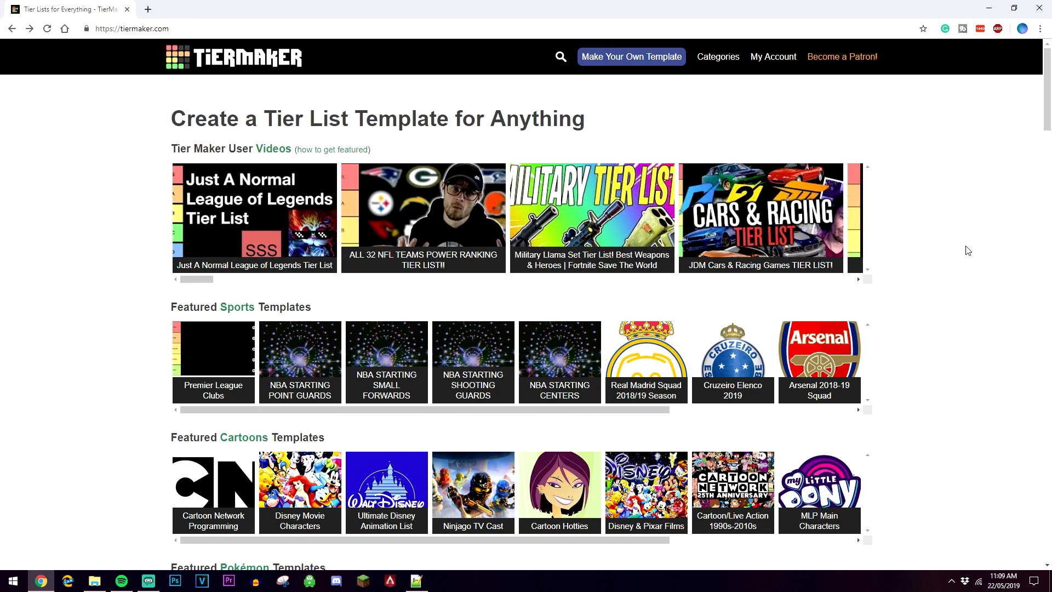
mouse_move(707, 354)
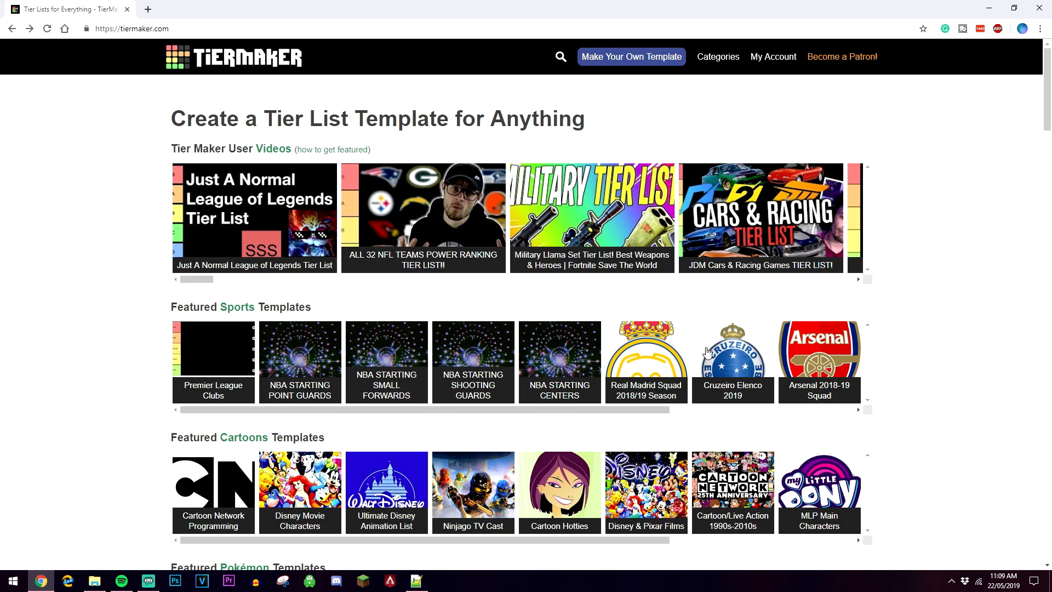
Go to Make Your Own Template and reach the blank Create a Template form.
click(866, 280)
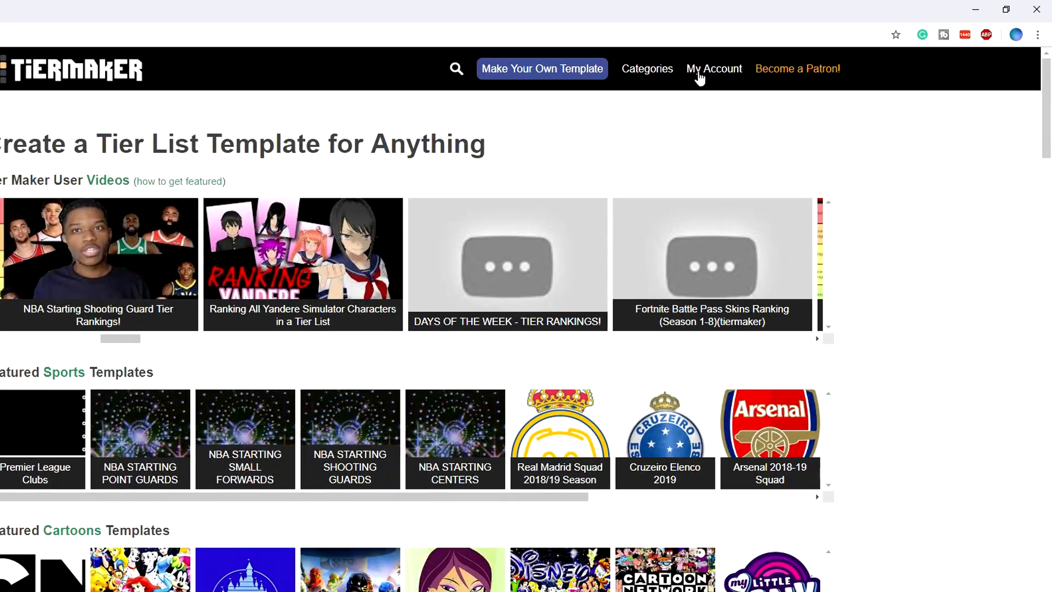
mouse_move(716, 94)
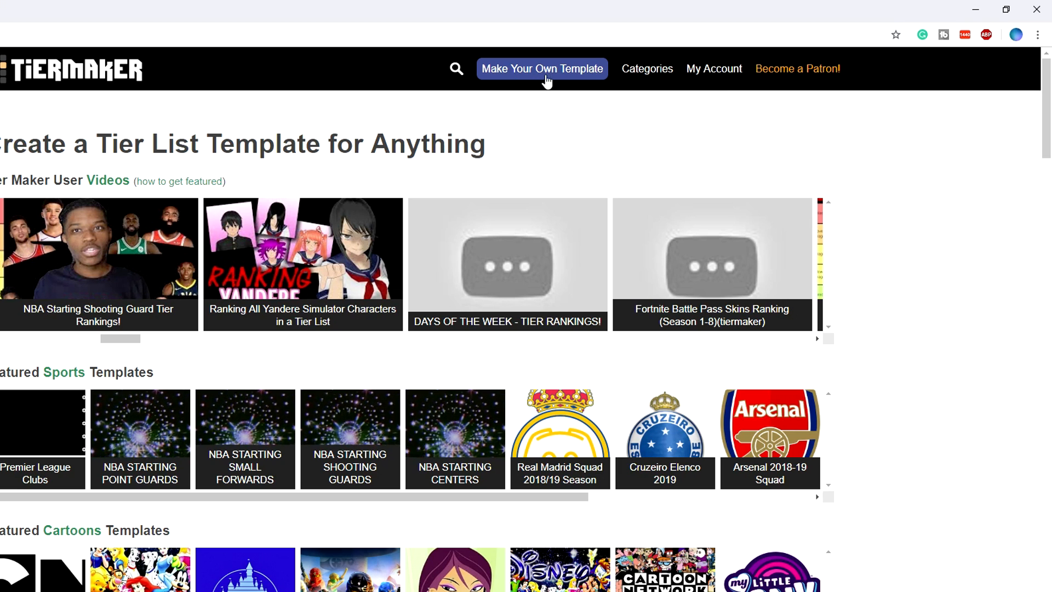
click(542, 68)
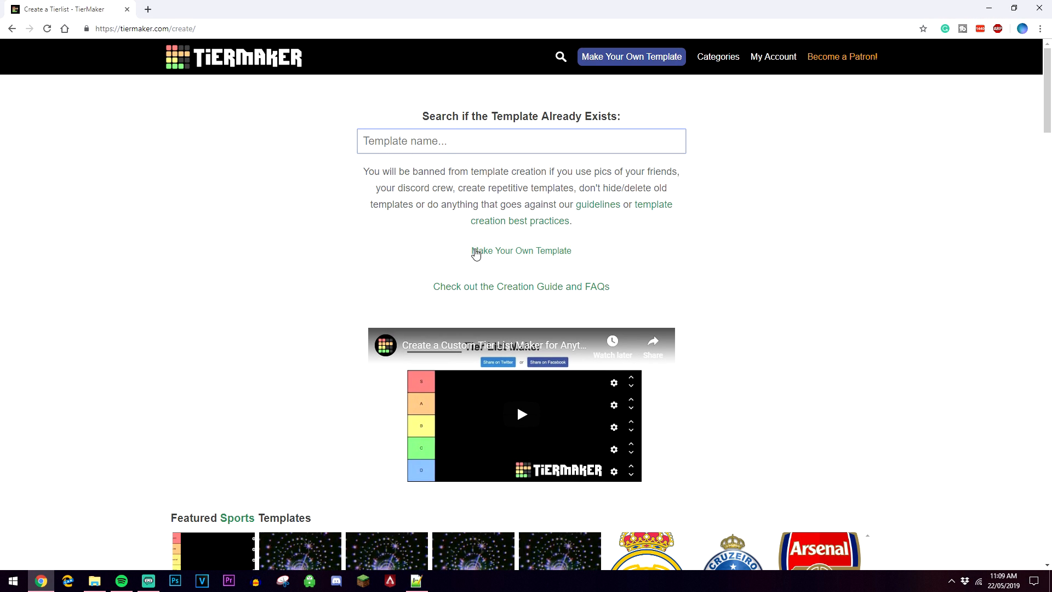
click(521, 250)
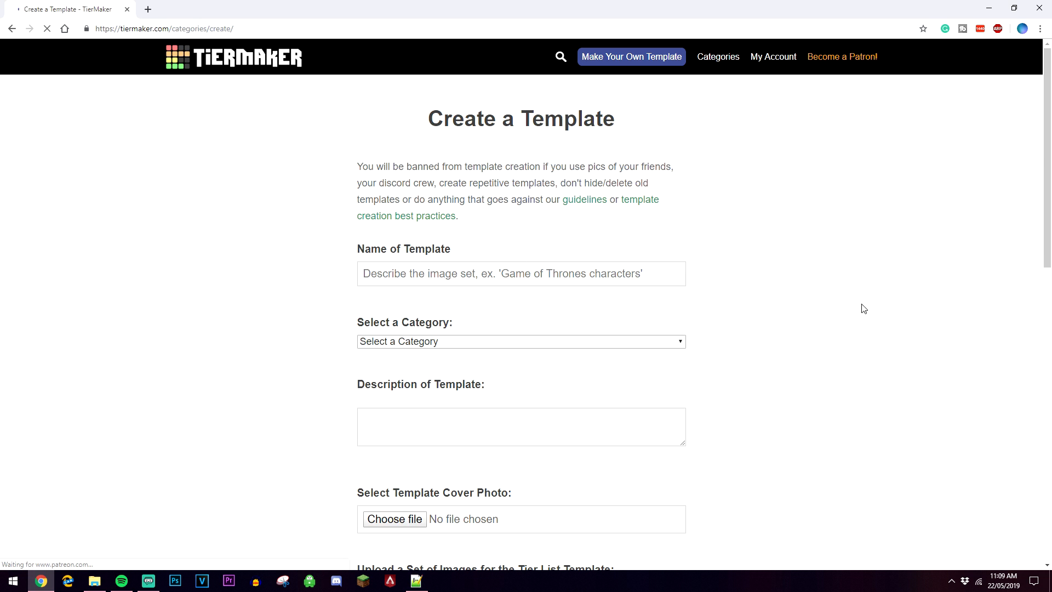
scroll(down, 3)
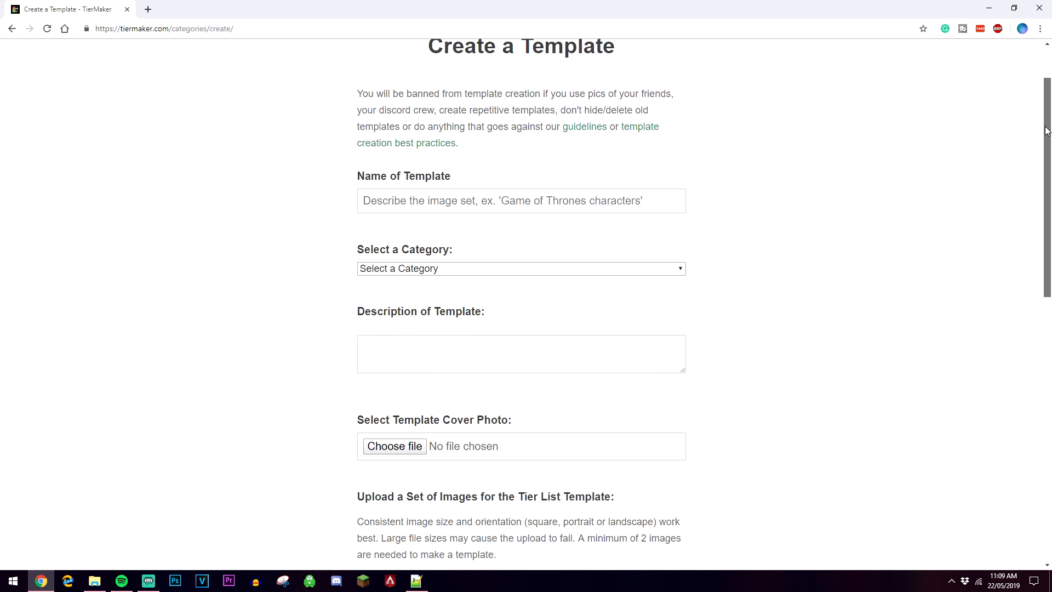
scroll(down, 3)
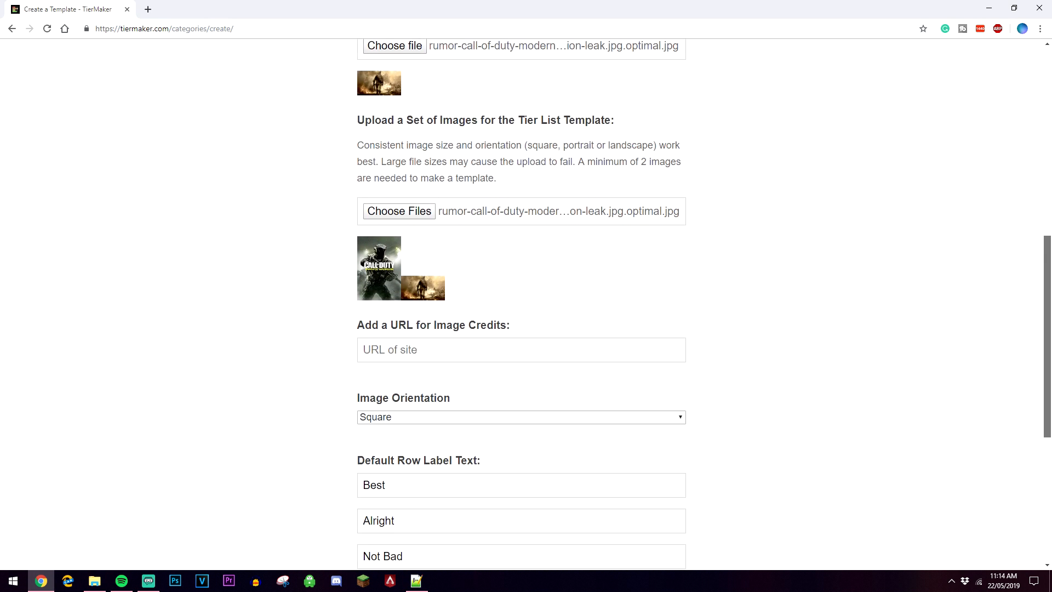
Scroll through the template form past the uploaded images to the default row labels.
scroll(down, 3)
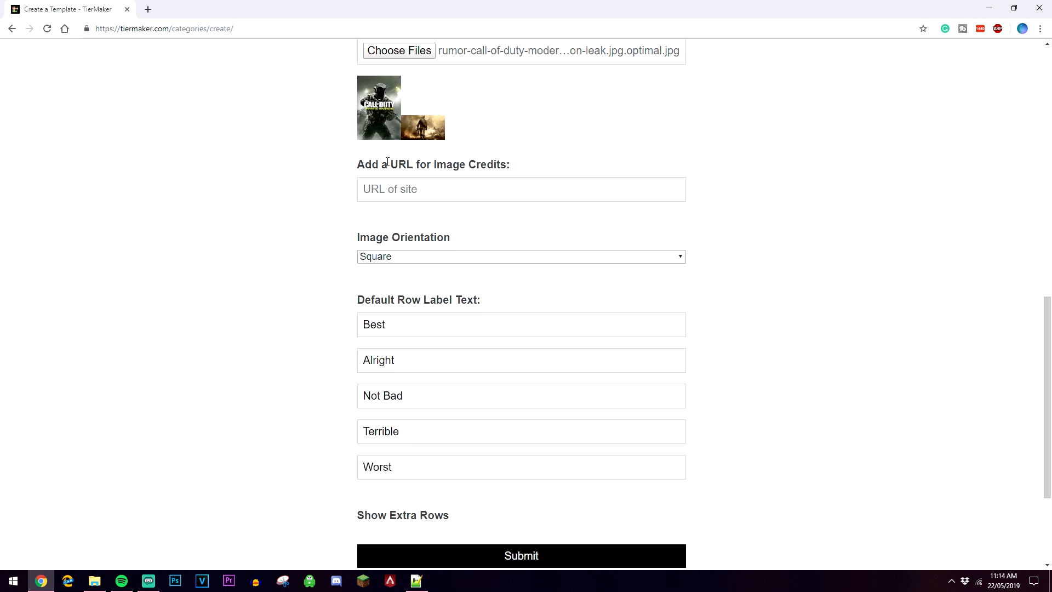
mouse_move(742, 181)
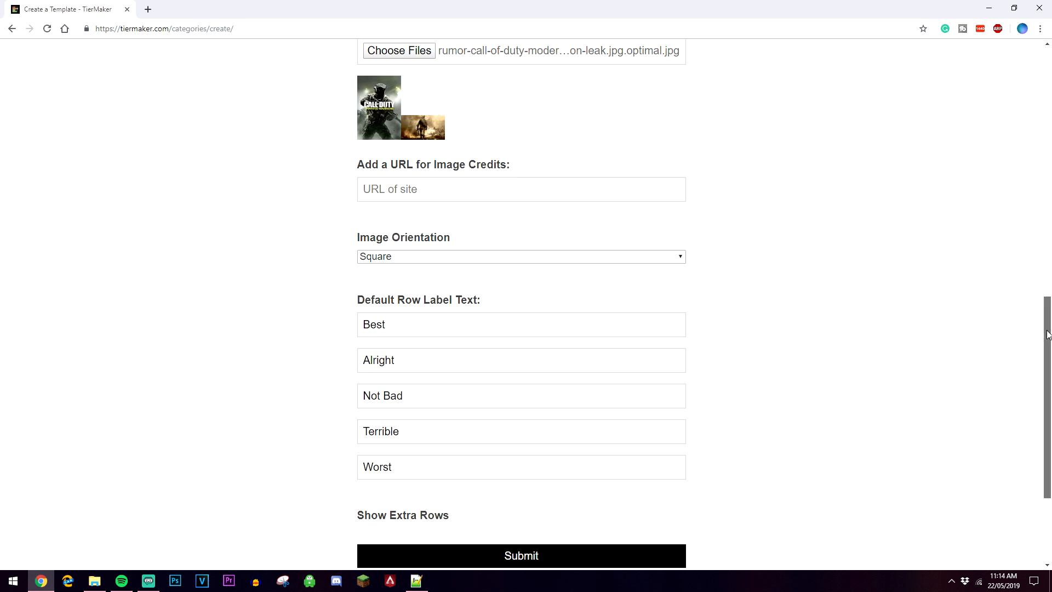
scroll(down, 3)
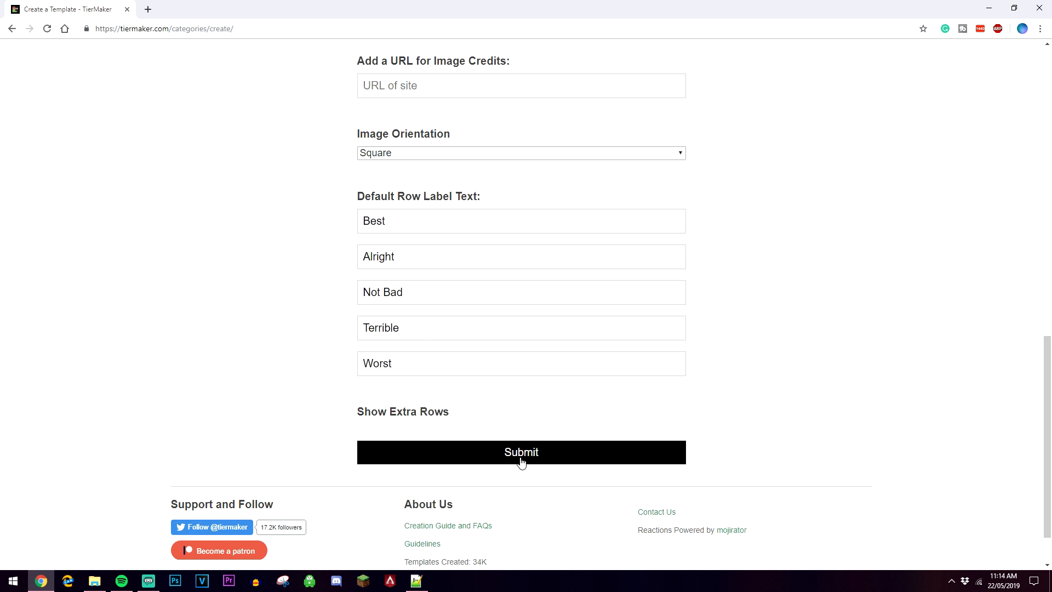
Submit the Call Of Duty List template and drop a Call of Duty image into the T (fourth) row.
click(522, 452)
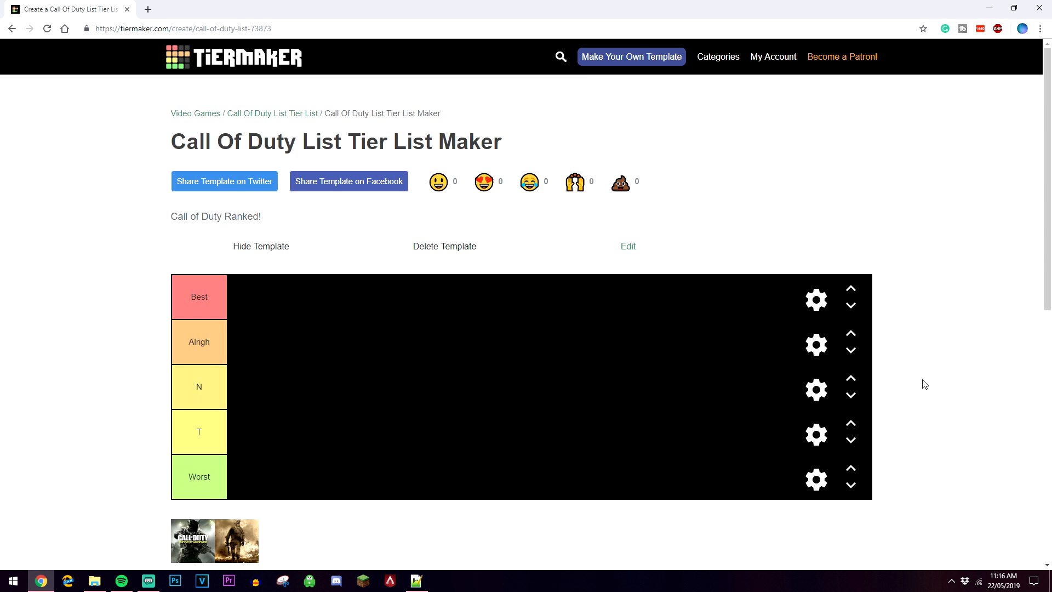
mouse_move(625, 161)
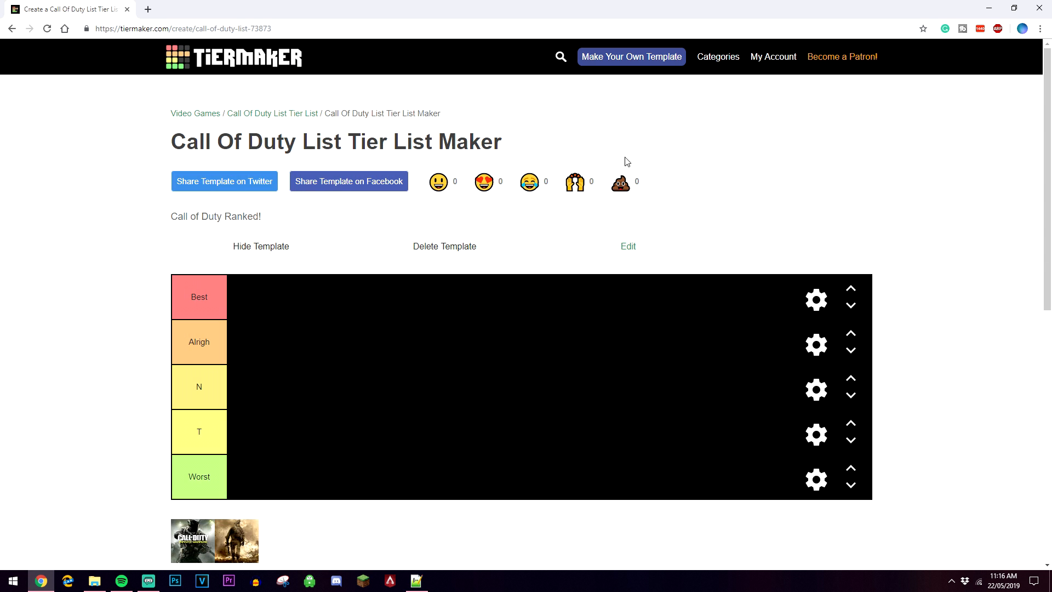
mouse_move(460, 162)
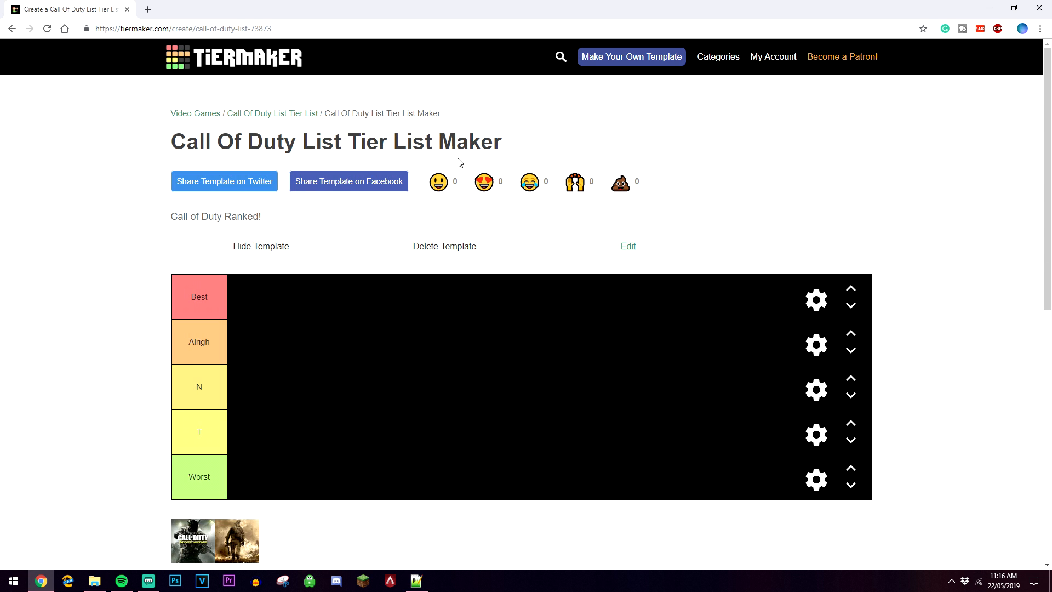
scroll(down, 3)
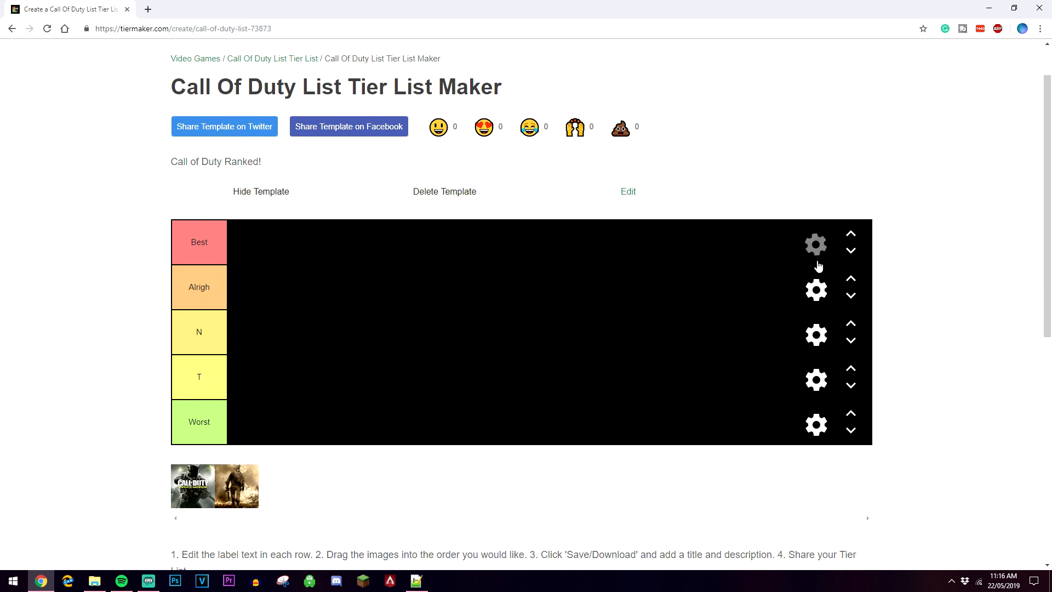
drag(193, 486, 327, 372)
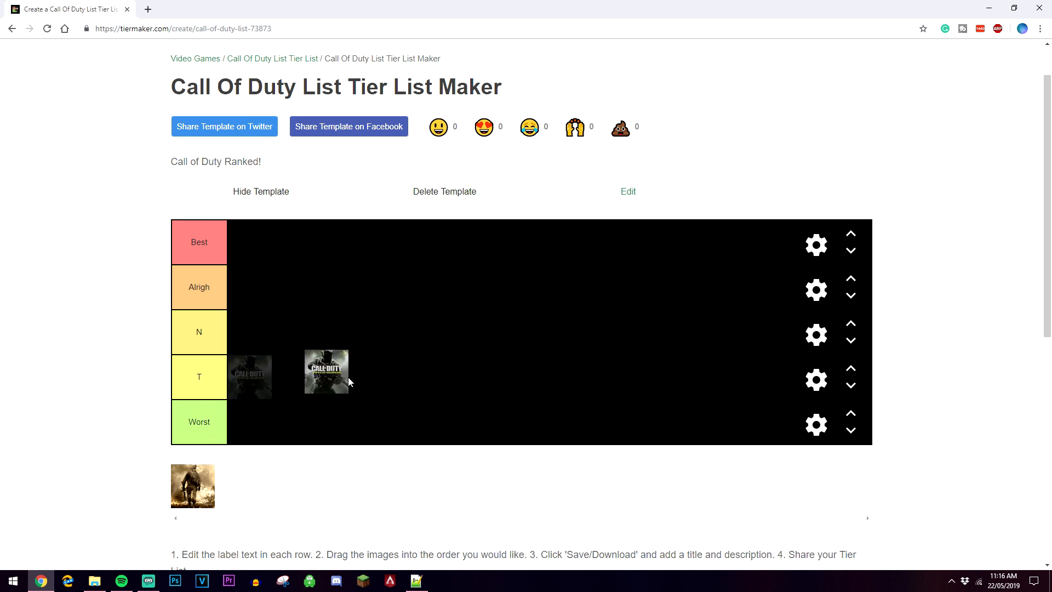
drag(327, 371, 252, 425)
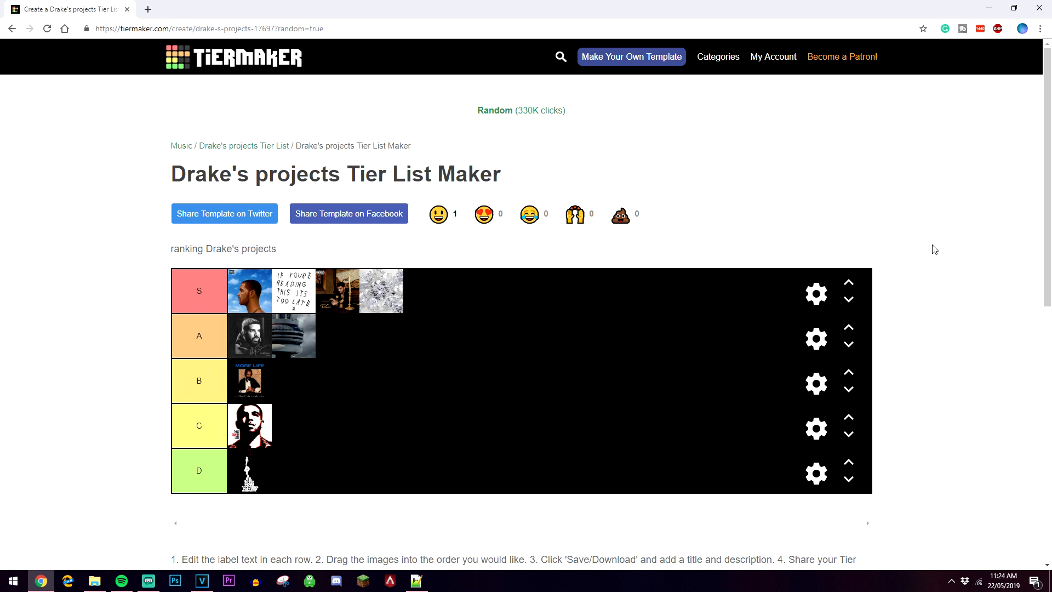
Scroll the Drake's projects list down to Recent Rankings and back to the top.
scroll(down, 3)
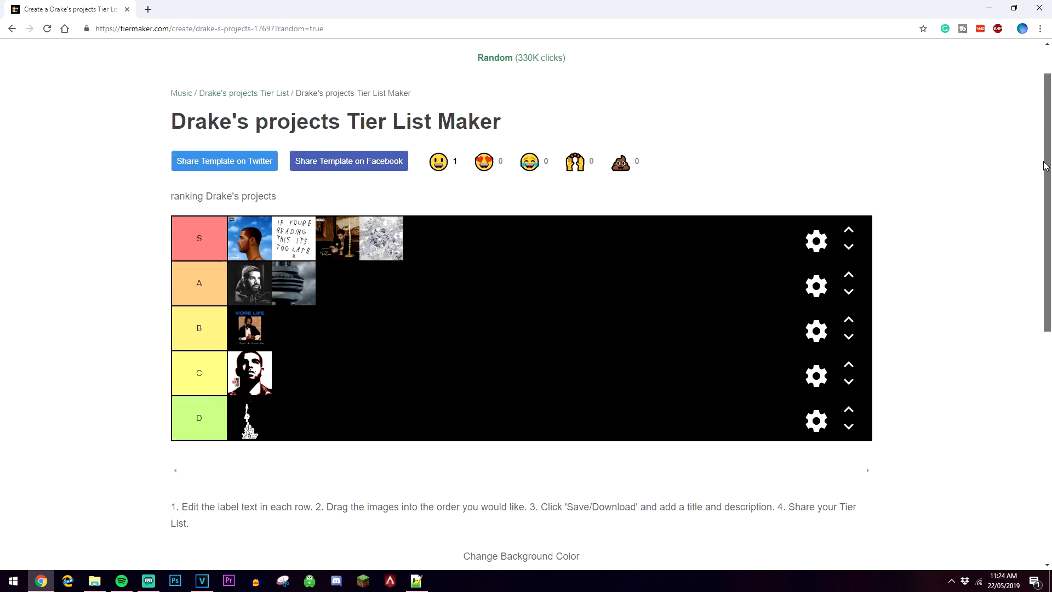
scroll(down, 3)
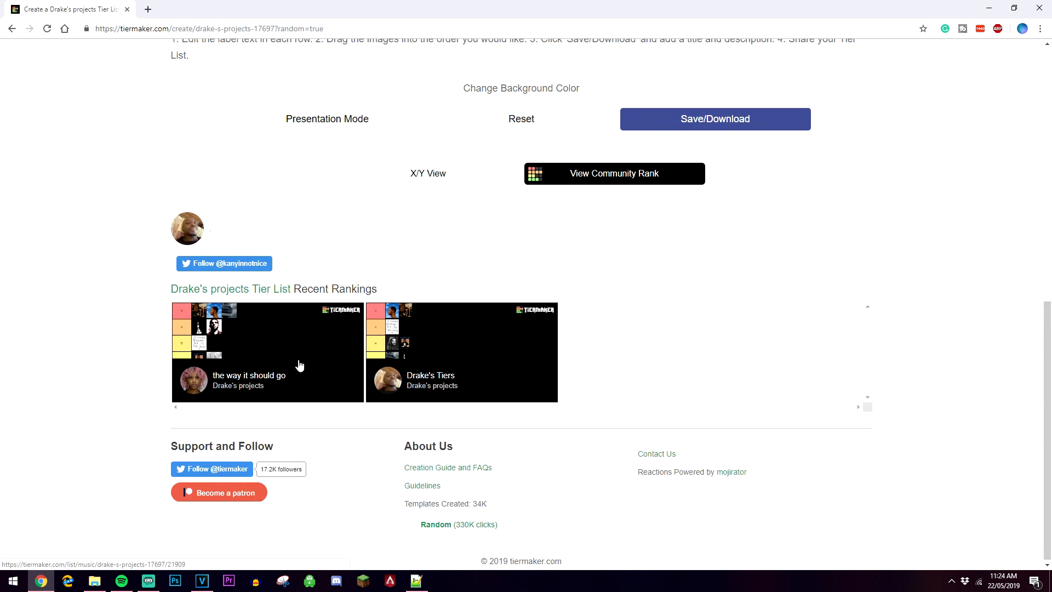
mouse_move(195, 323)
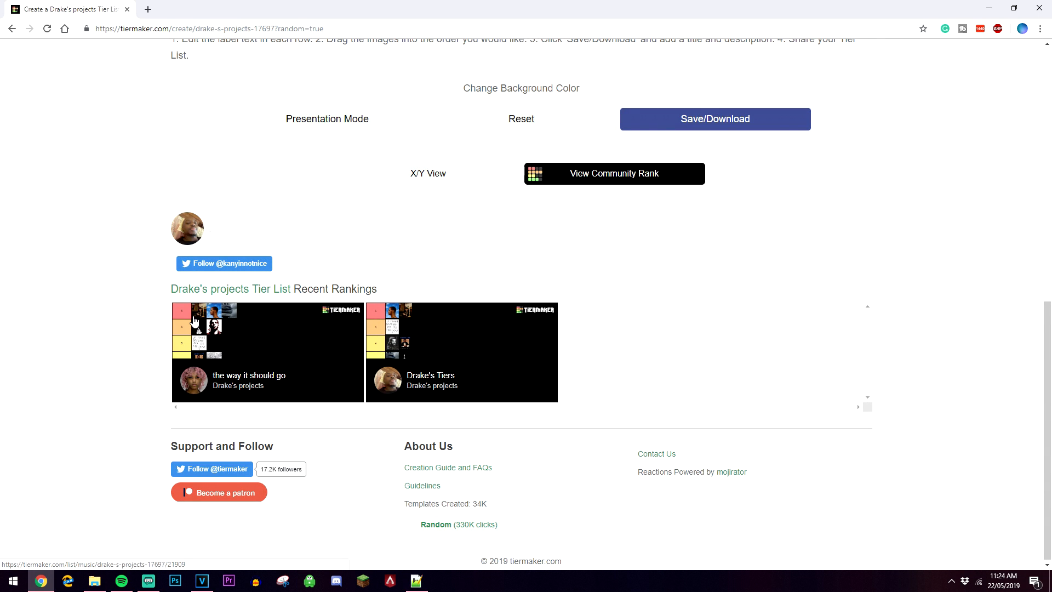
mouse_move(202, 323)
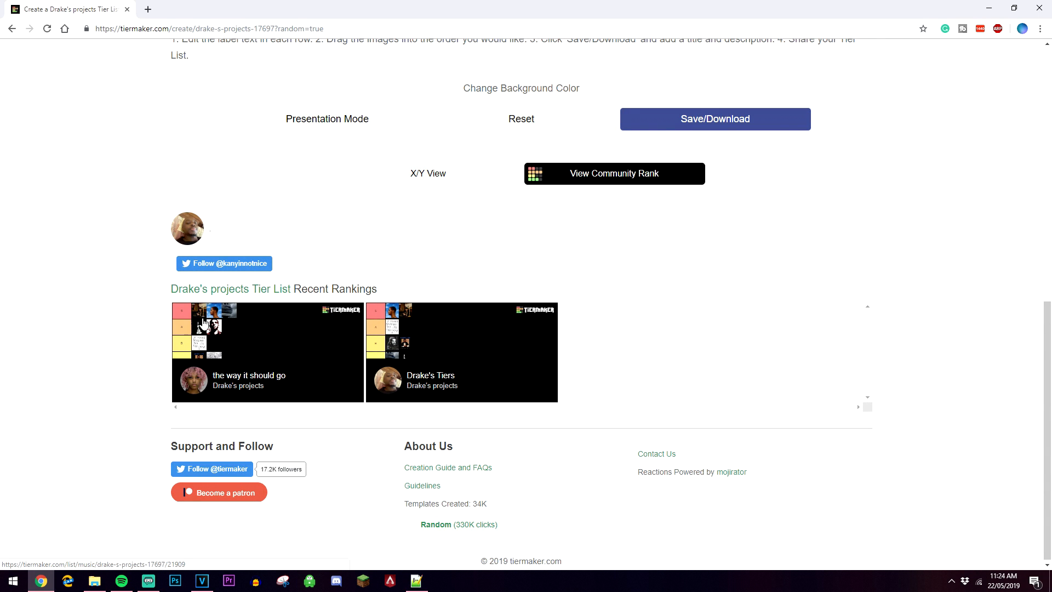
scroll(up, 3)
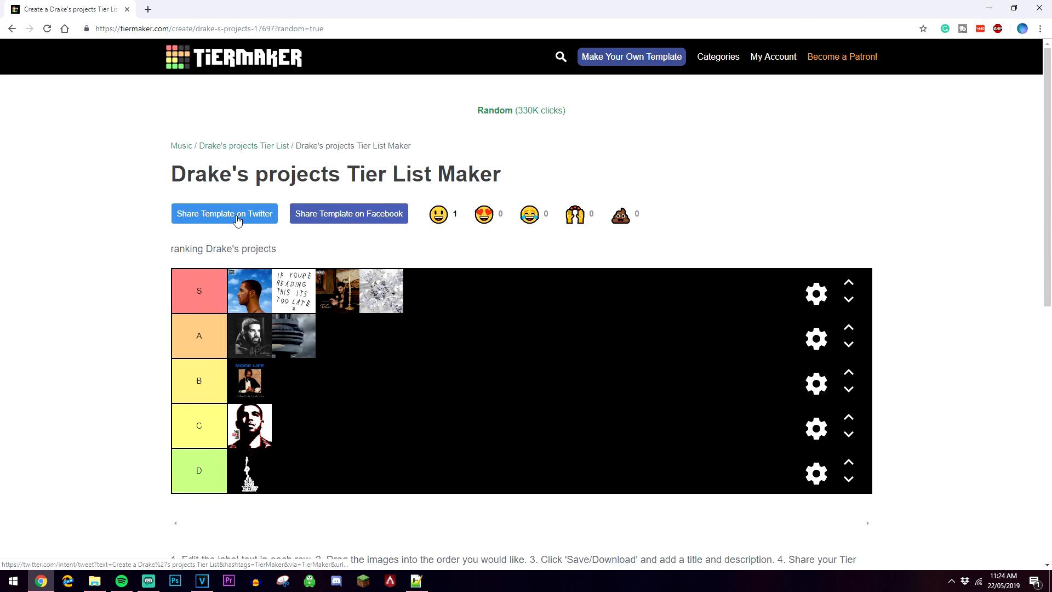